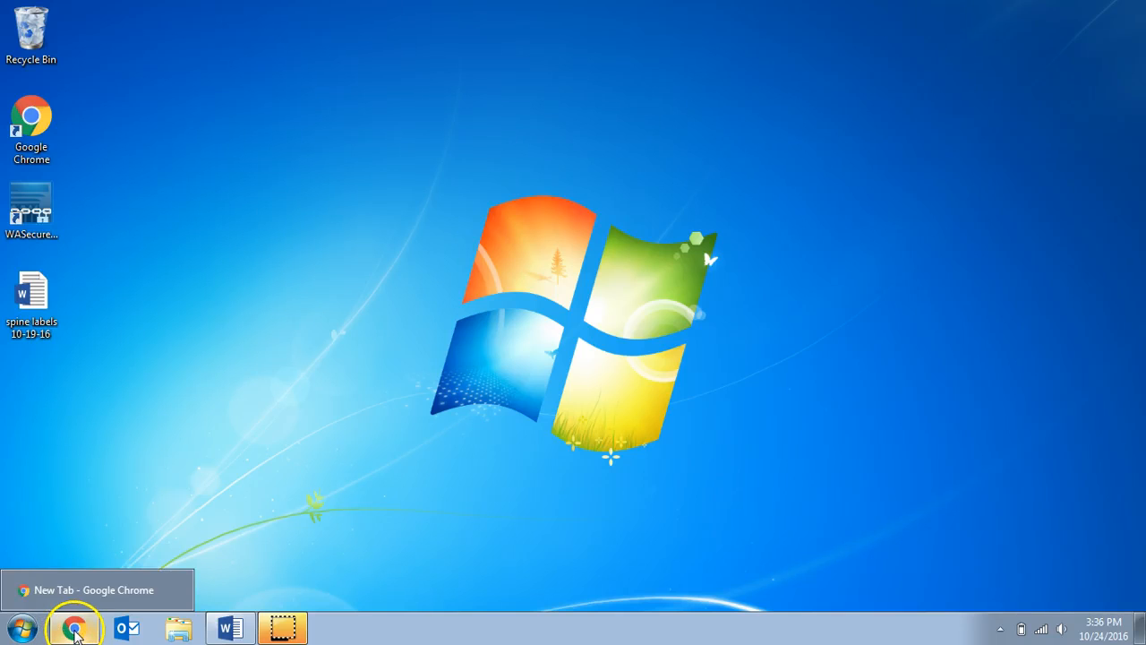
Step: Bring up the Chrome window on the new tab page and show its main menu
click(76, 626)
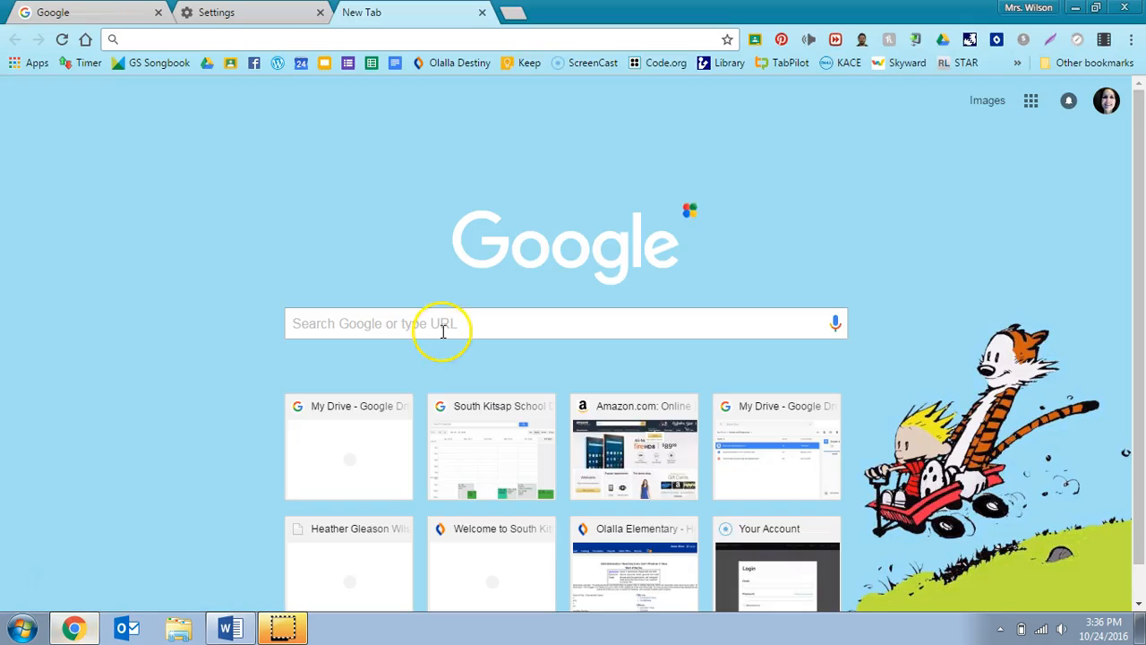
mouse_move(1132, 39)
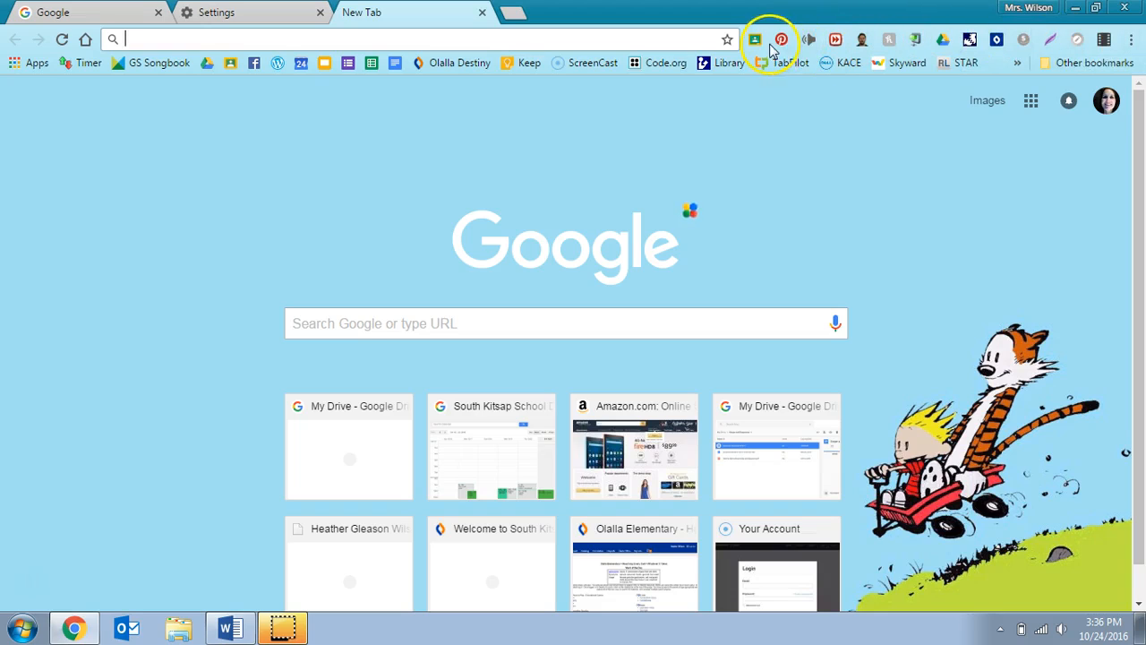
click(1132, 40)
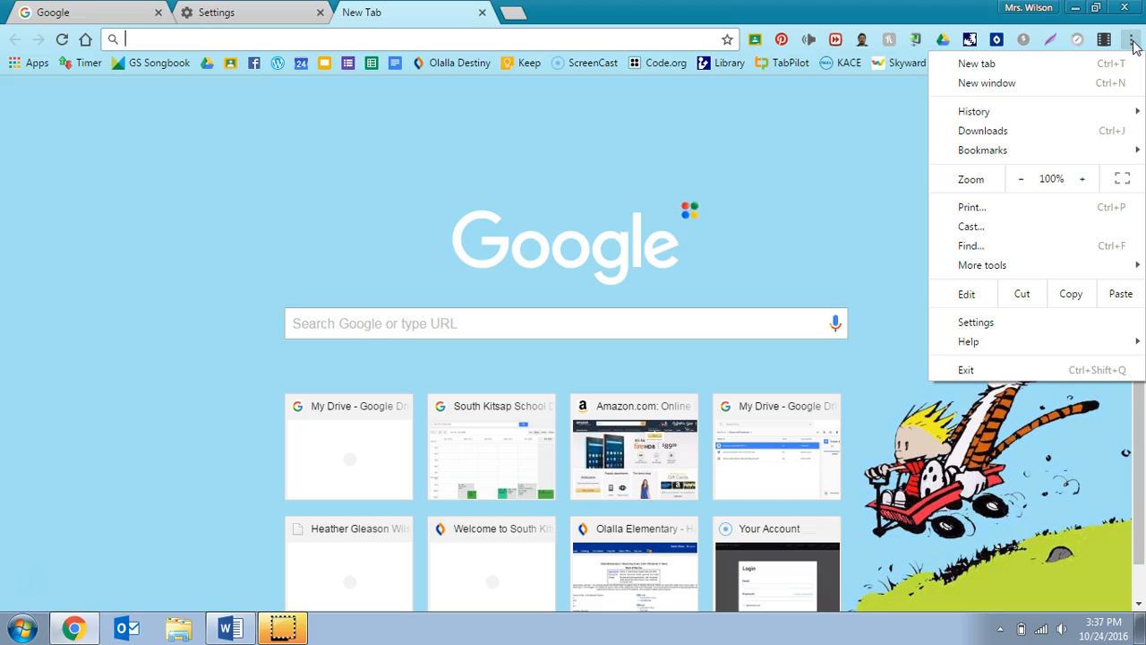
mouse_move(1039, 237)
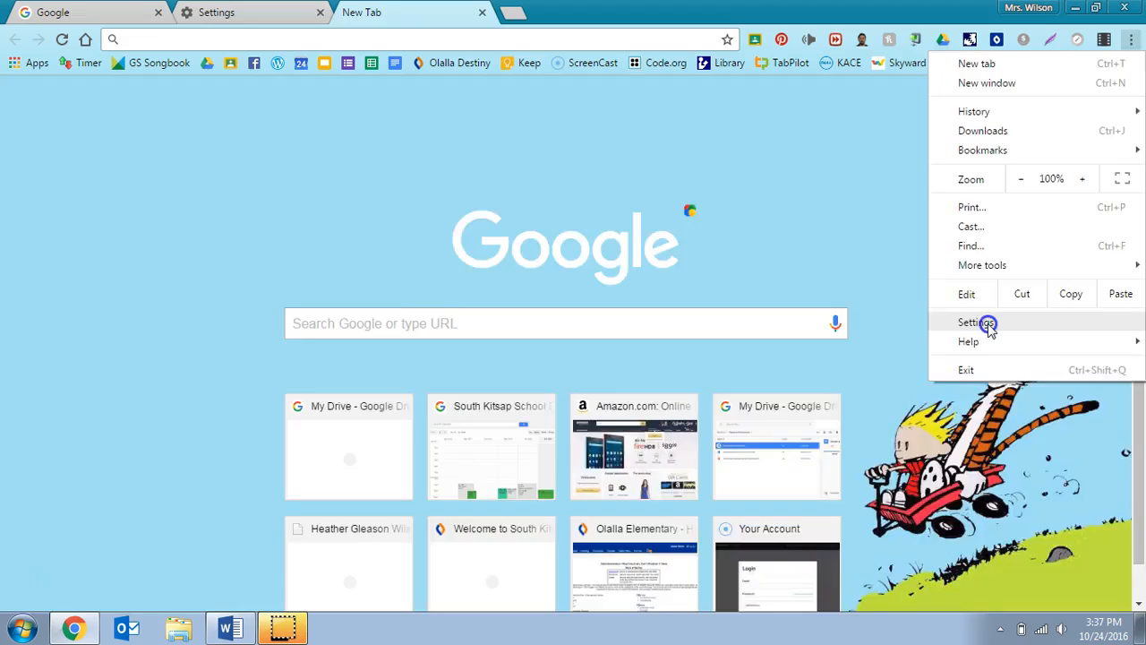
Step: Go to Settings and select 'Open a specific page or set of pages' under On startup
click(975, 323)
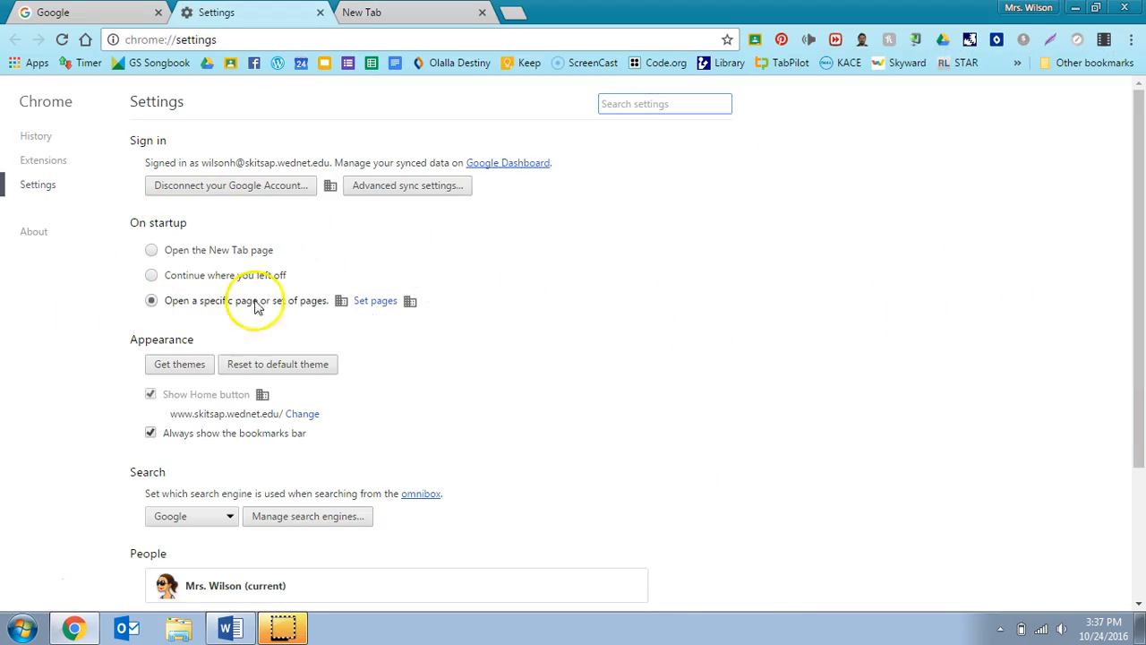
mouse_move(261, 244)
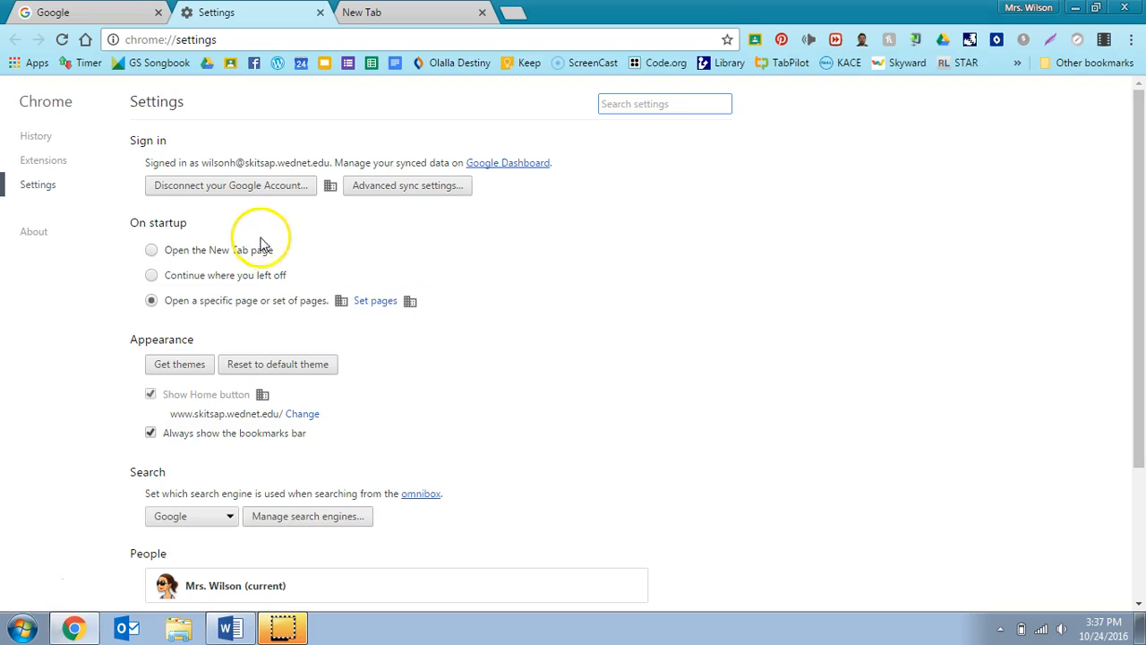
mouse_move(249, 258)
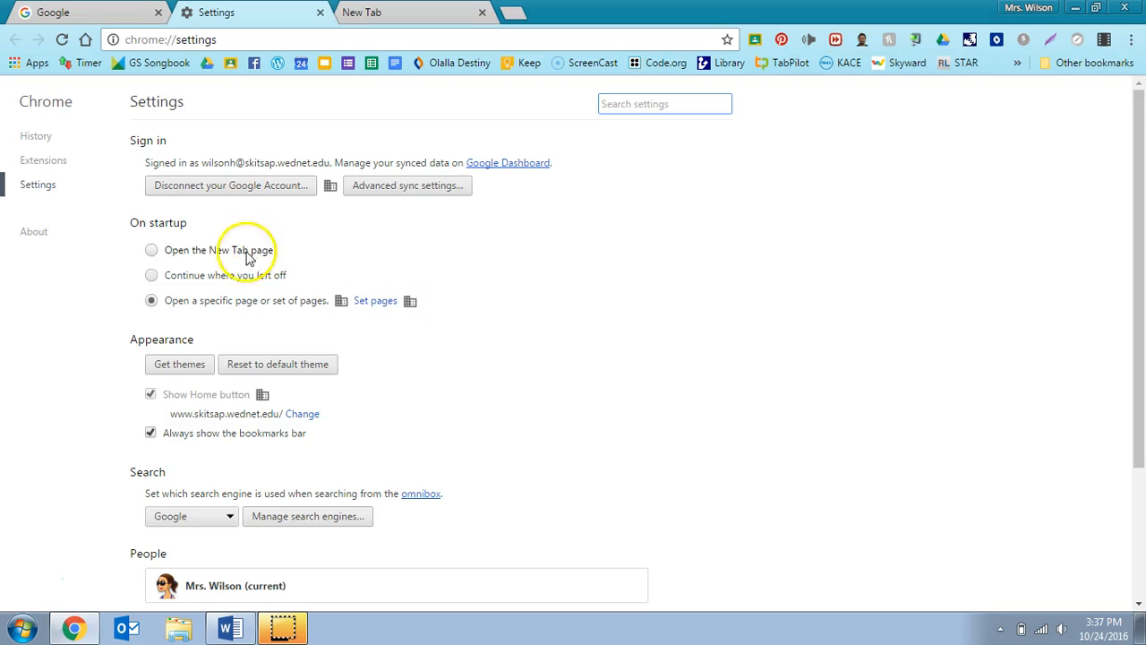
mouse_move(153, 260)
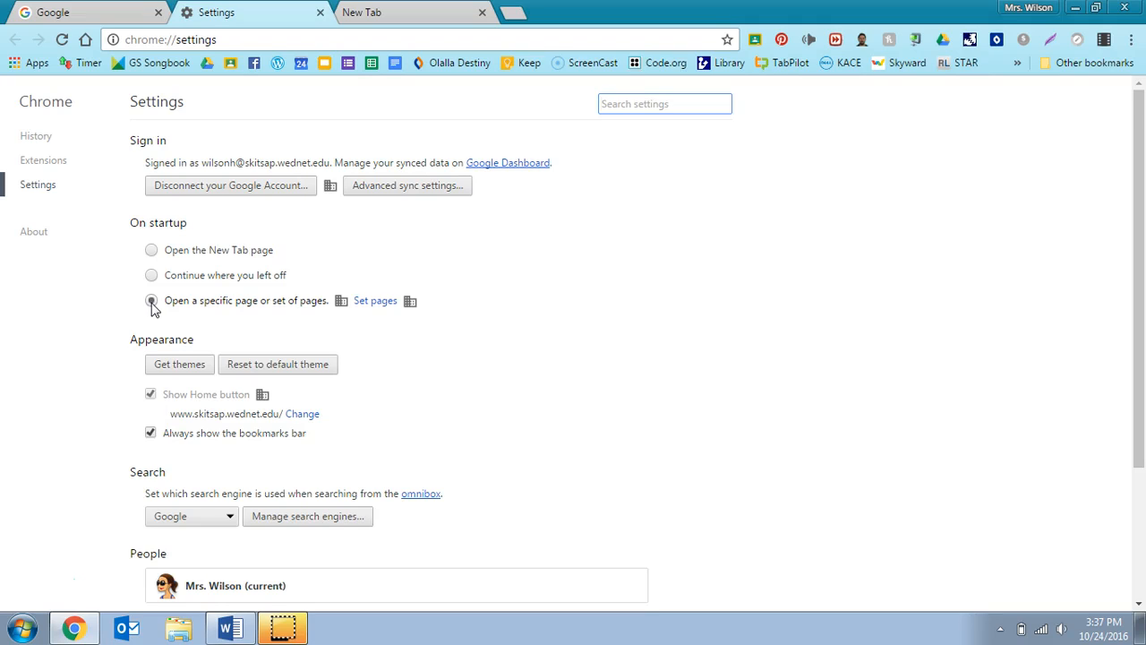
click(150, 301)
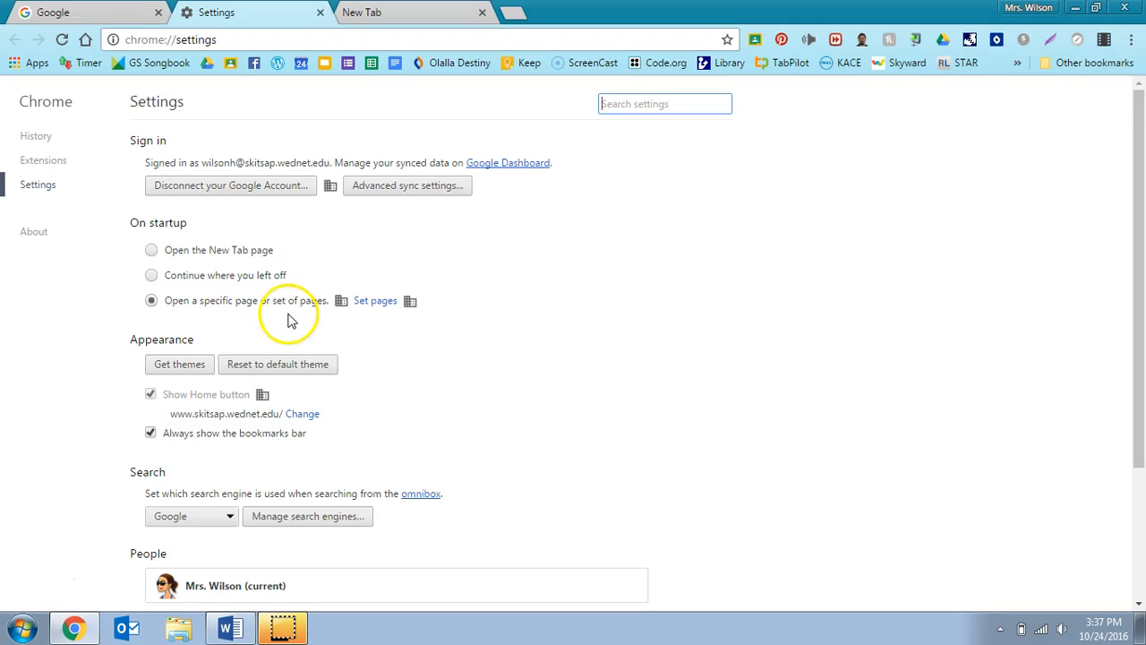
click(376, 301)
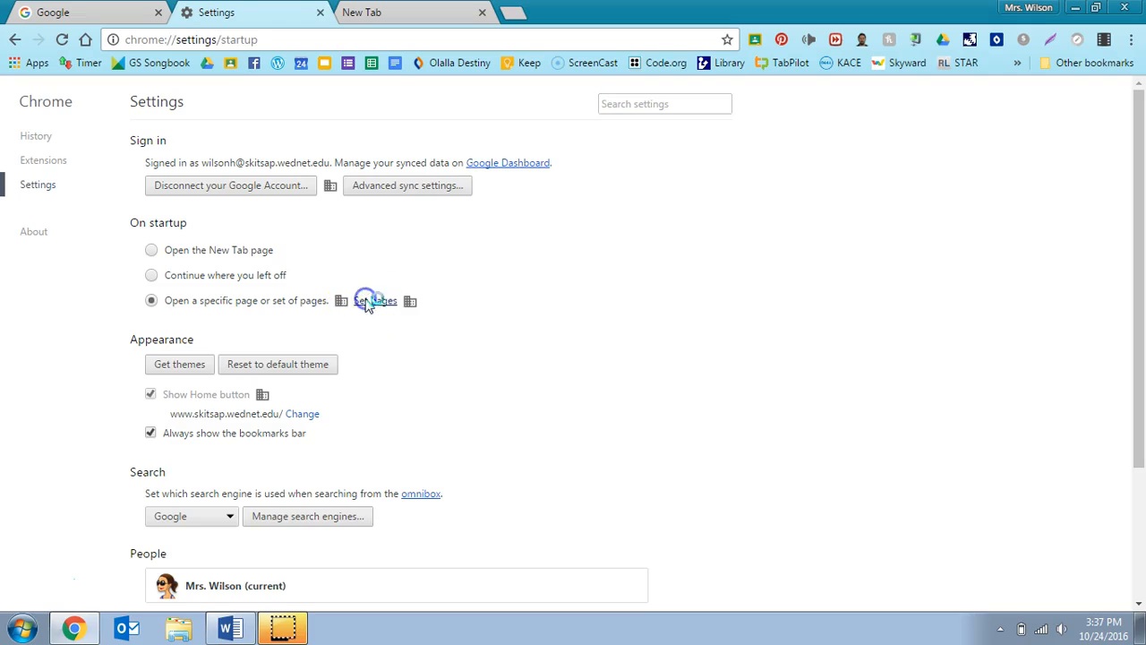
Step: View the startup pages list, then visit the Olalla Elementary library page in another tab
click(374, 301)
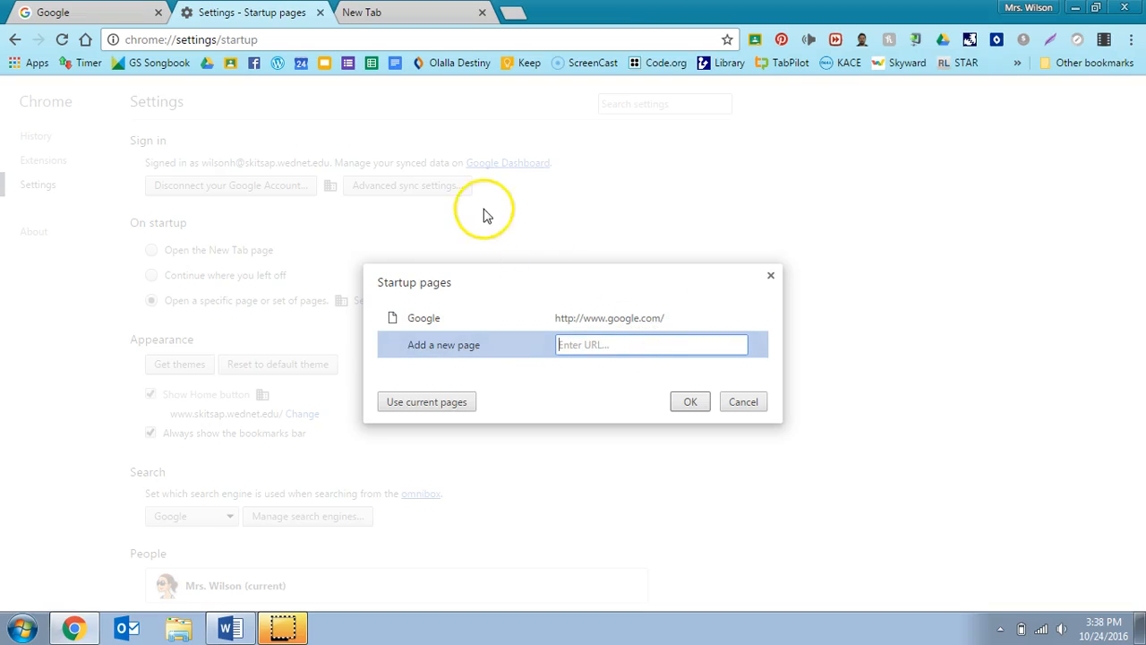
click(403, 11)
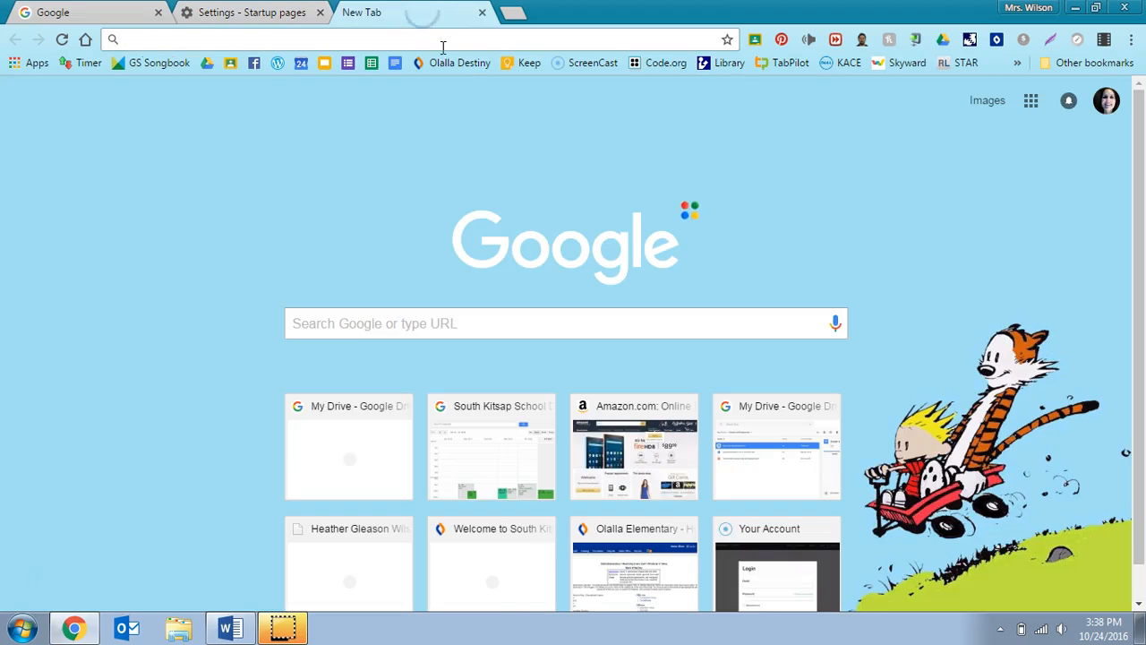
click(491, 448)
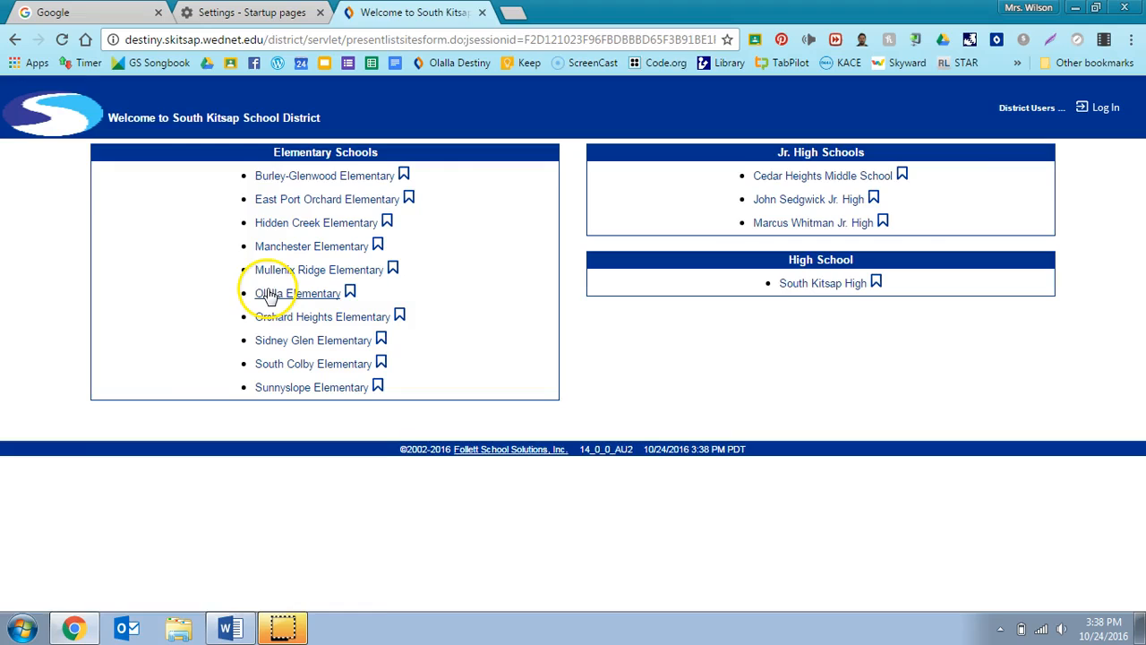
click(298, 294)
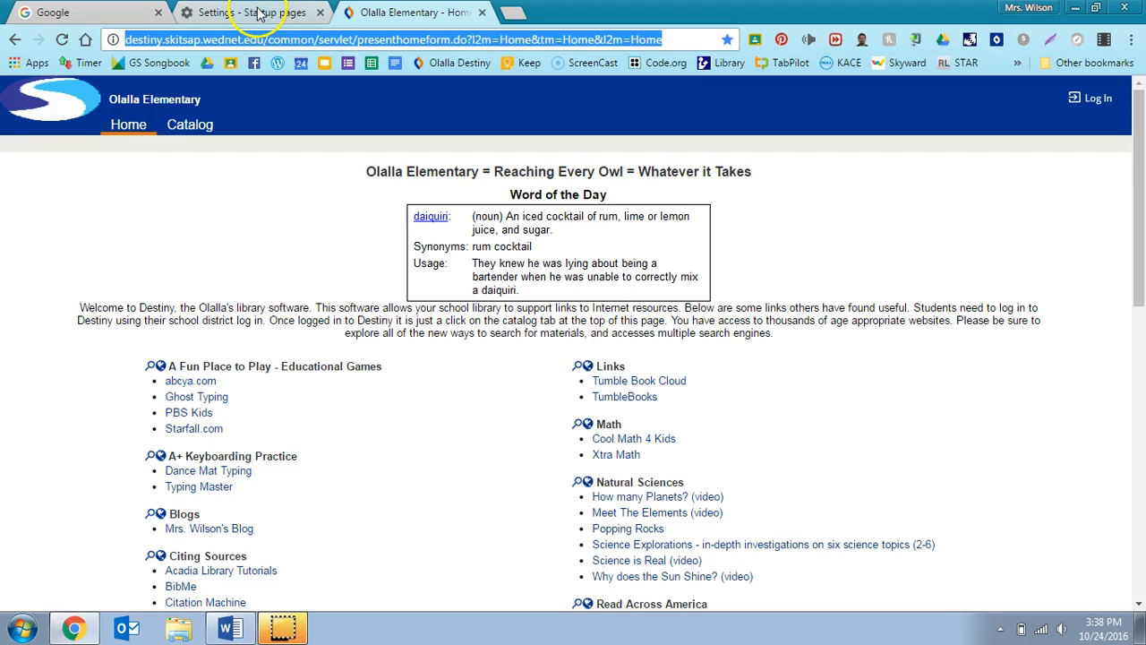
click(251, 11)
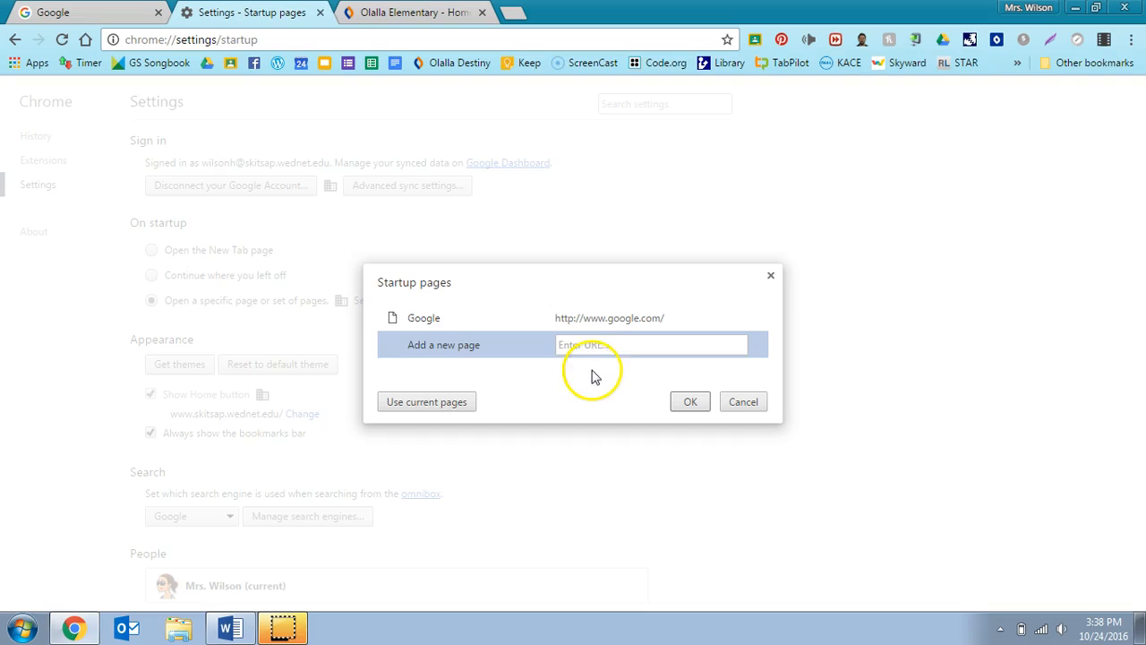
click(652, 344)
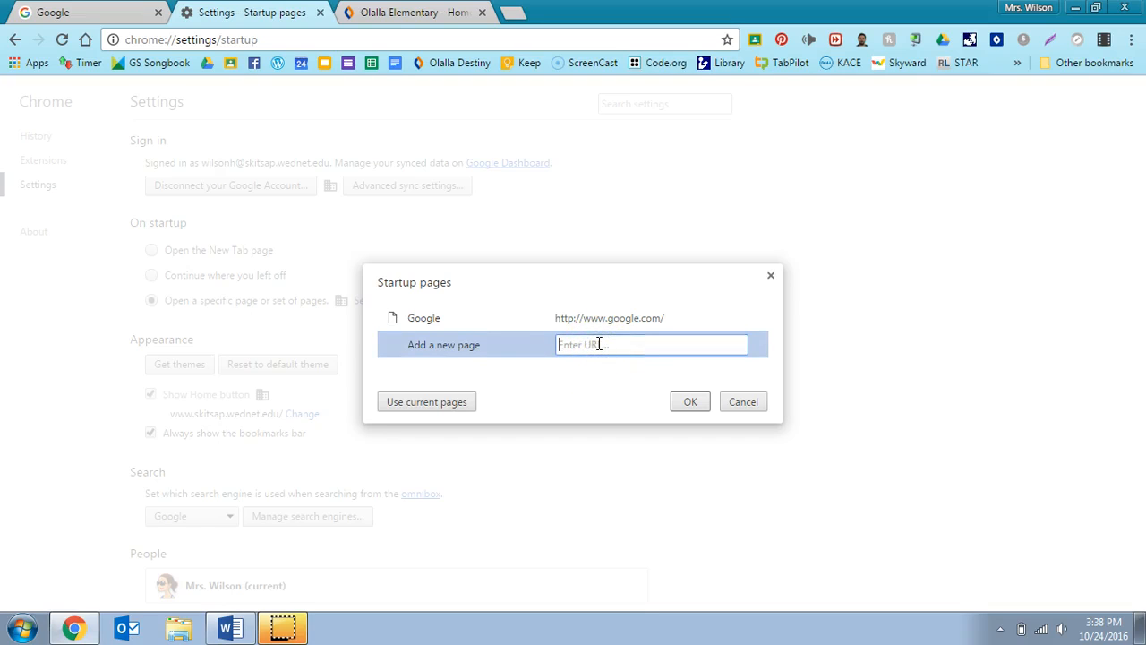
text(.do?l2m=Home&tm=Home&l2m=Home)
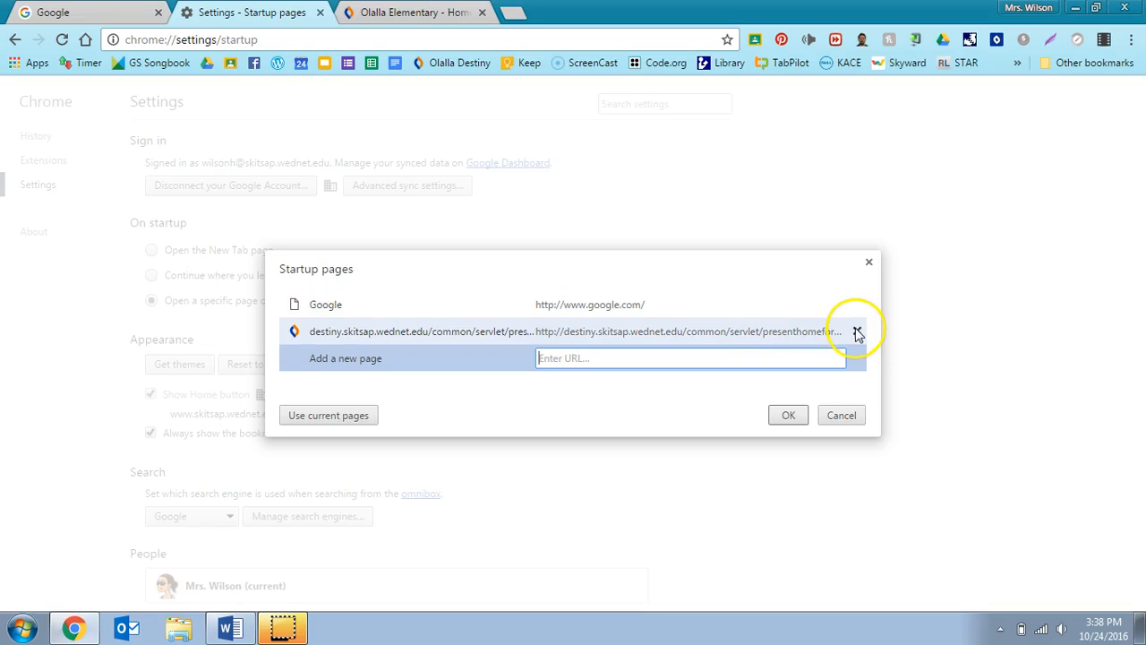
click(857, 332)
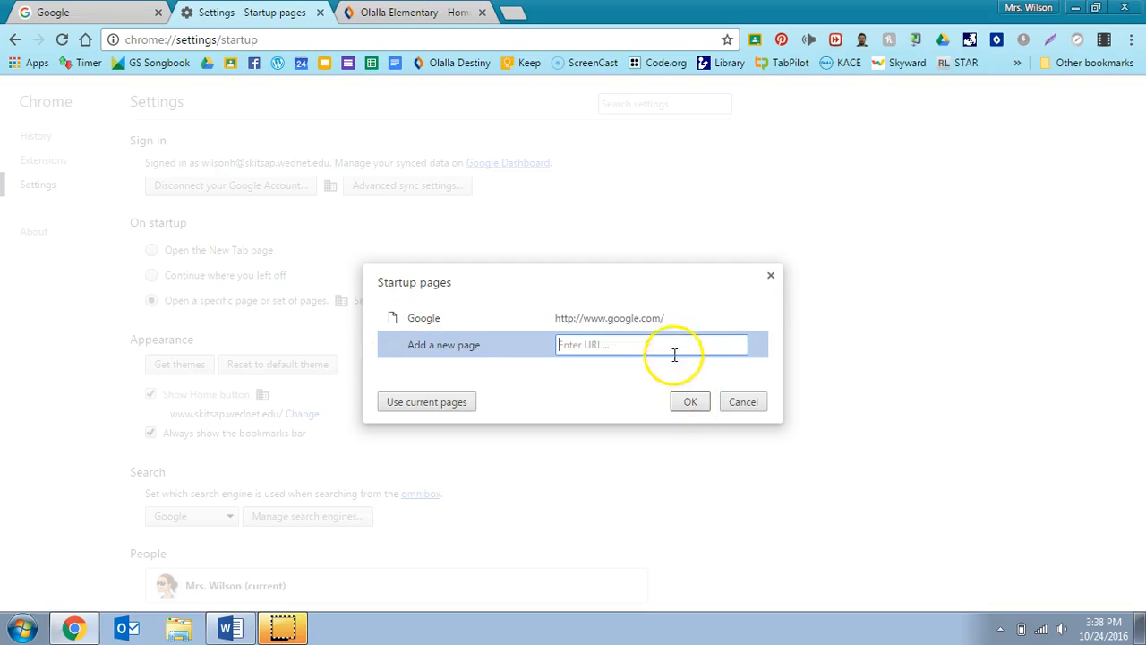
click(690, 401)
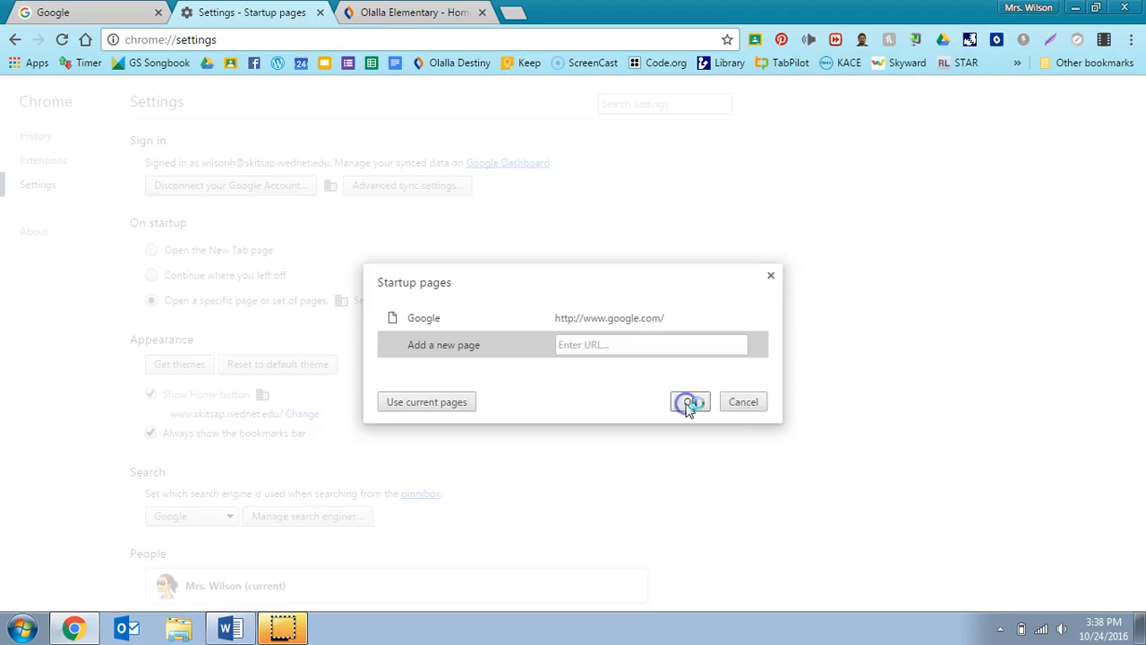
Step: Close the startup dialog, view the cartoon theme on a new tab, and return to Settings
click(690, 401)
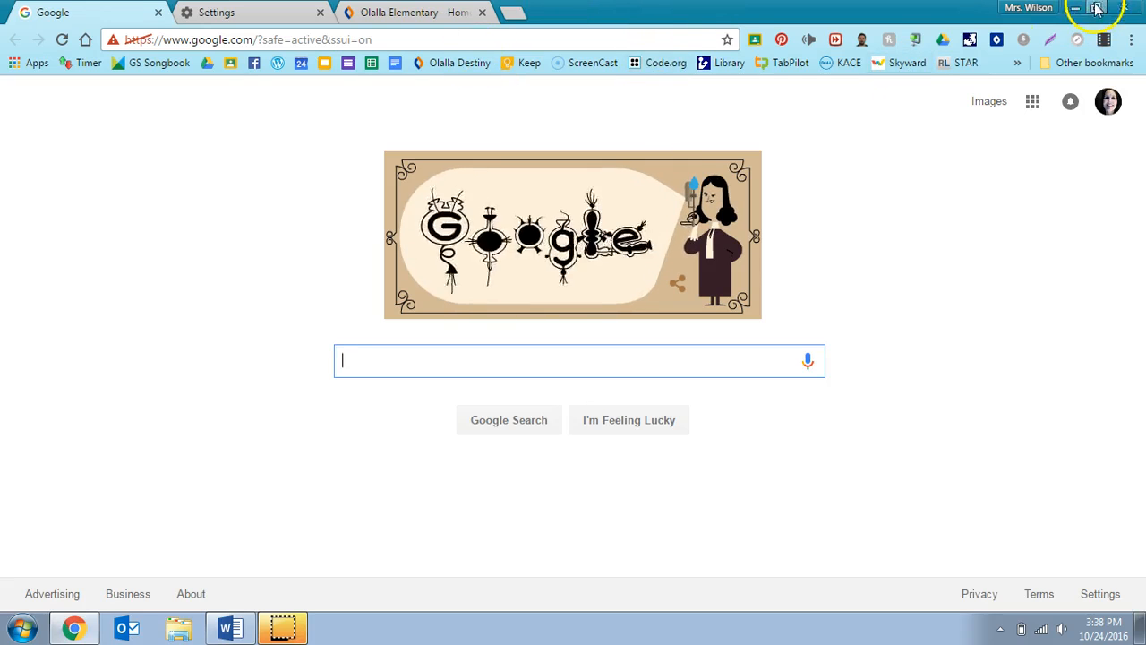
click(511, 11)
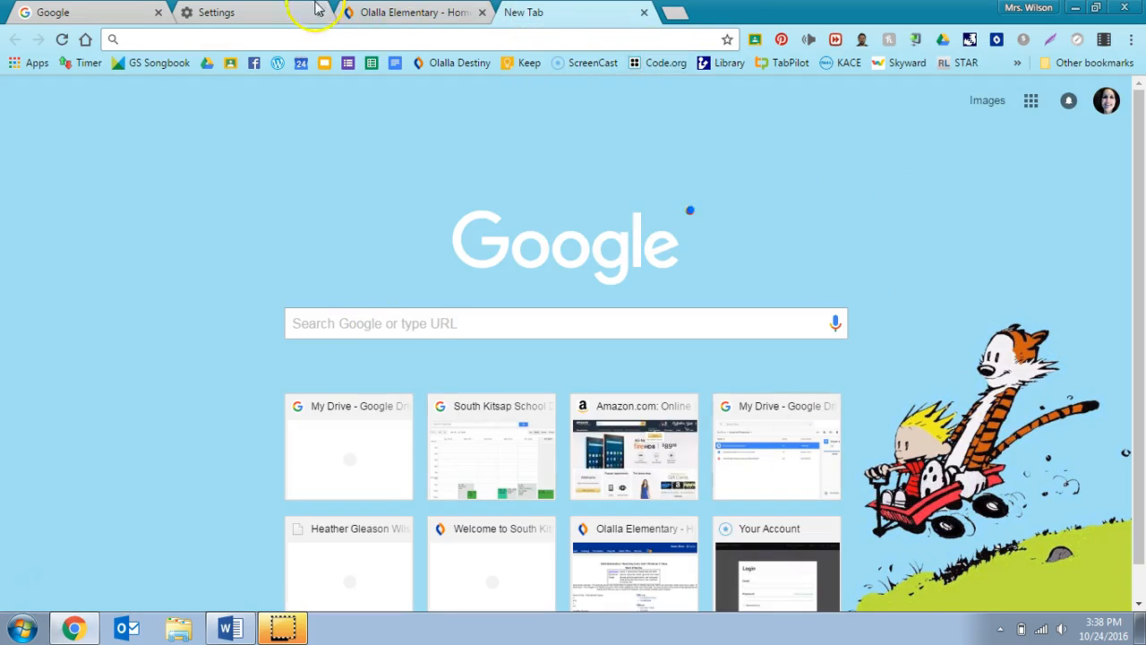
click(215, 12)
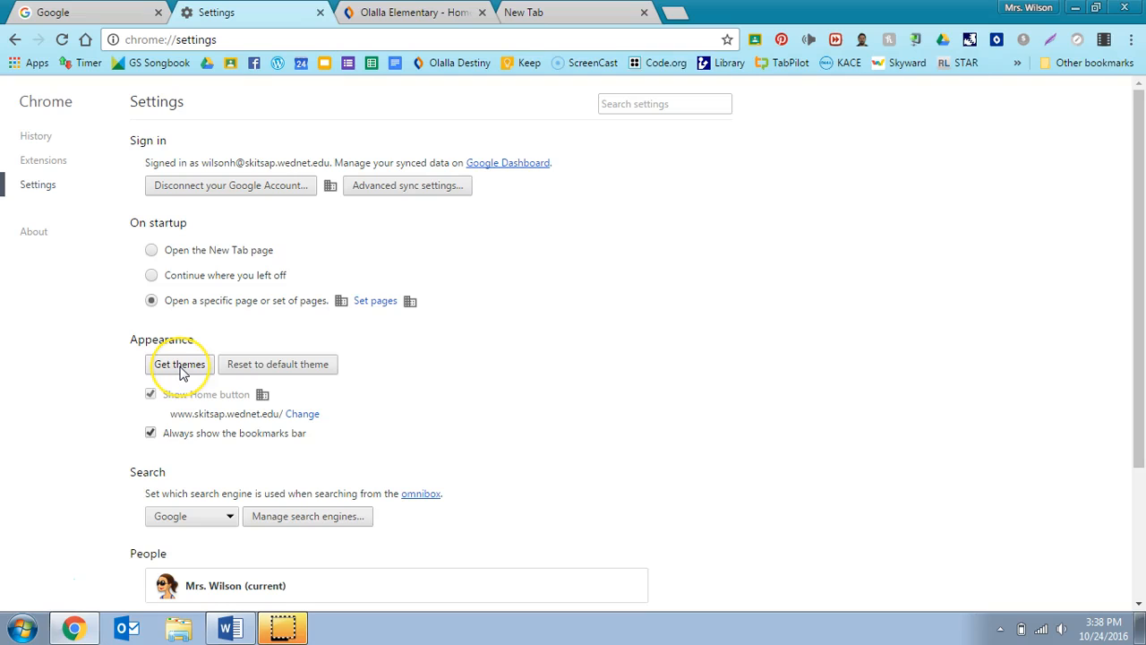
mouse_move(242, 374)
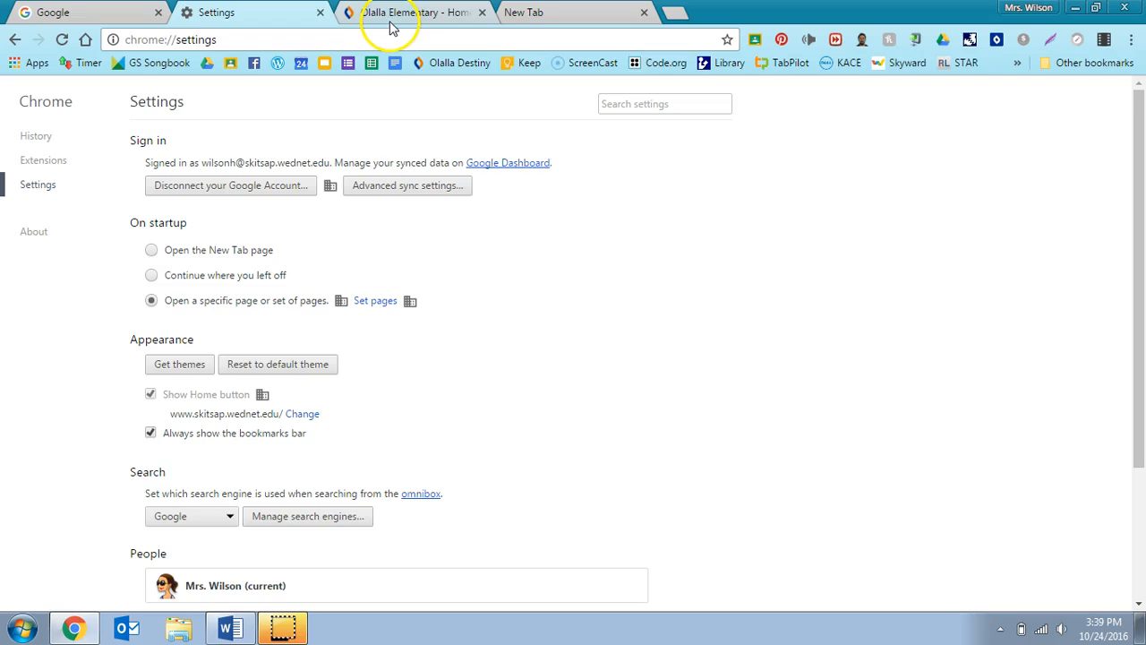
Step: Use the Home button on the Olalla tab to load the South Kitsap district site, then return to Settings
click(412, 11)
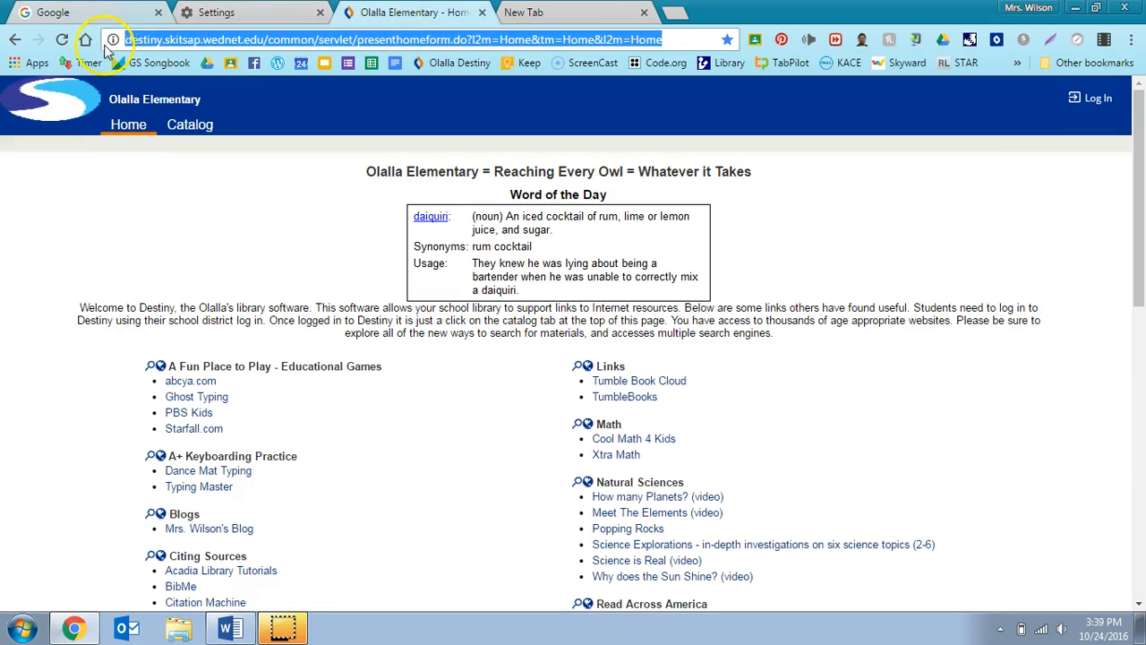
click(86, 40)
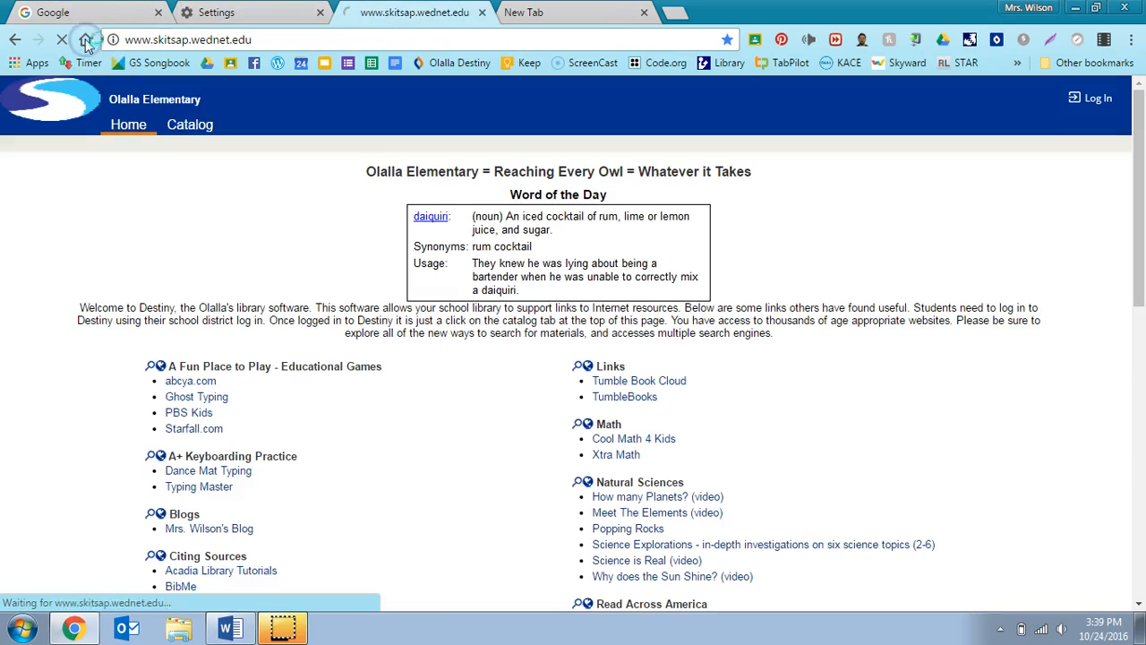
click(86, 39)
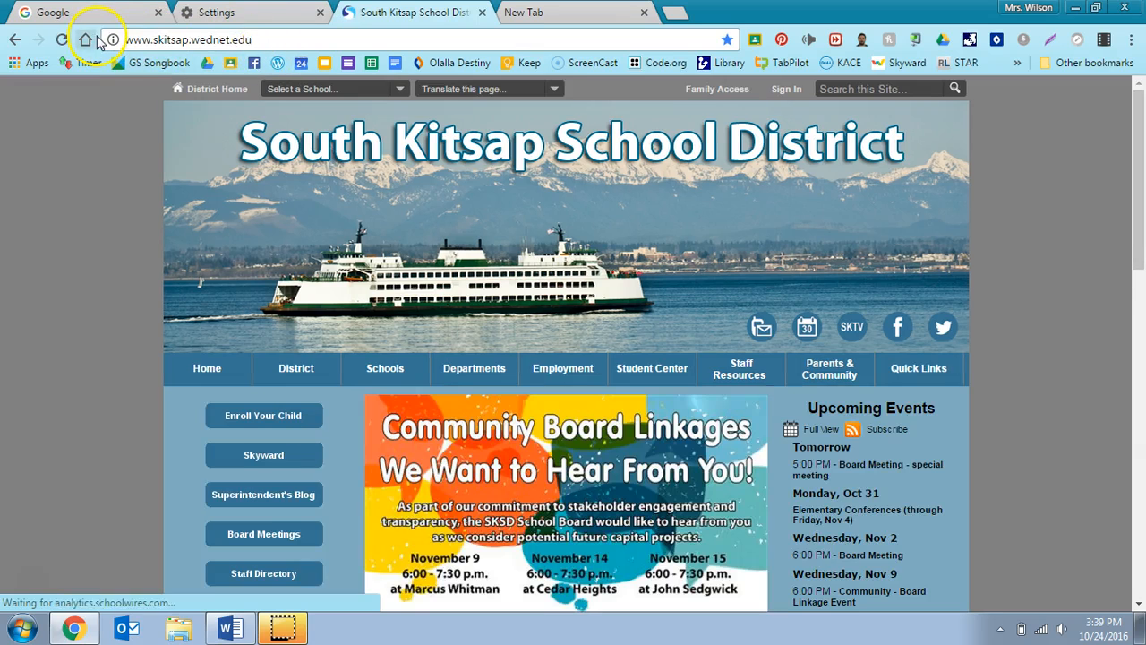
click(251, 11)
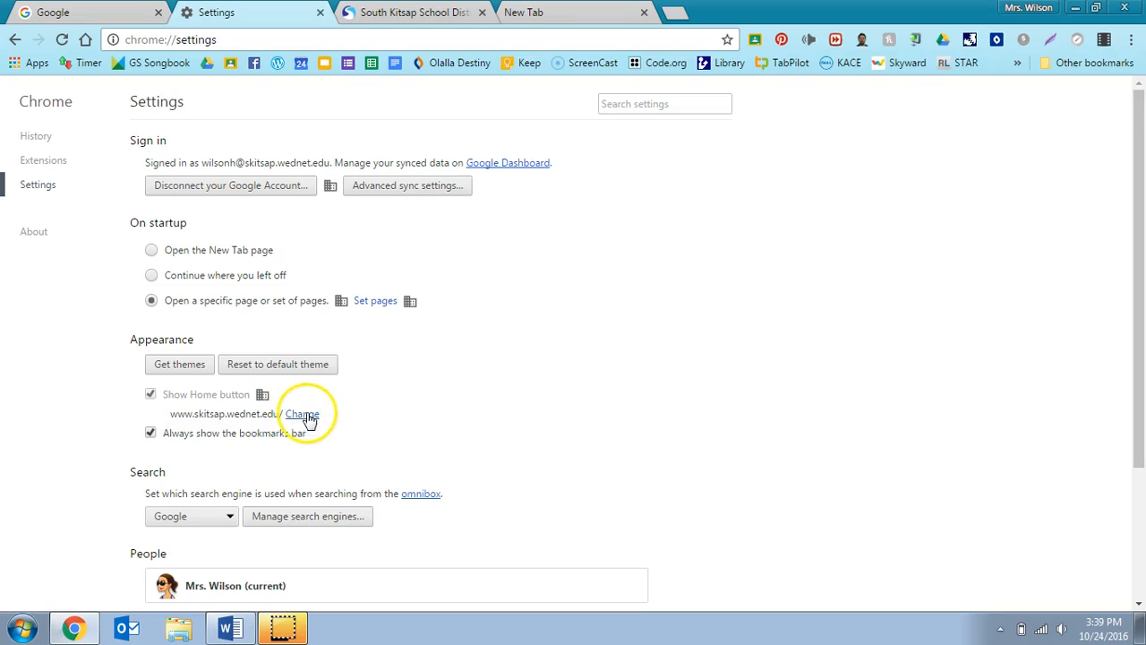
mouse_move(297, 456)
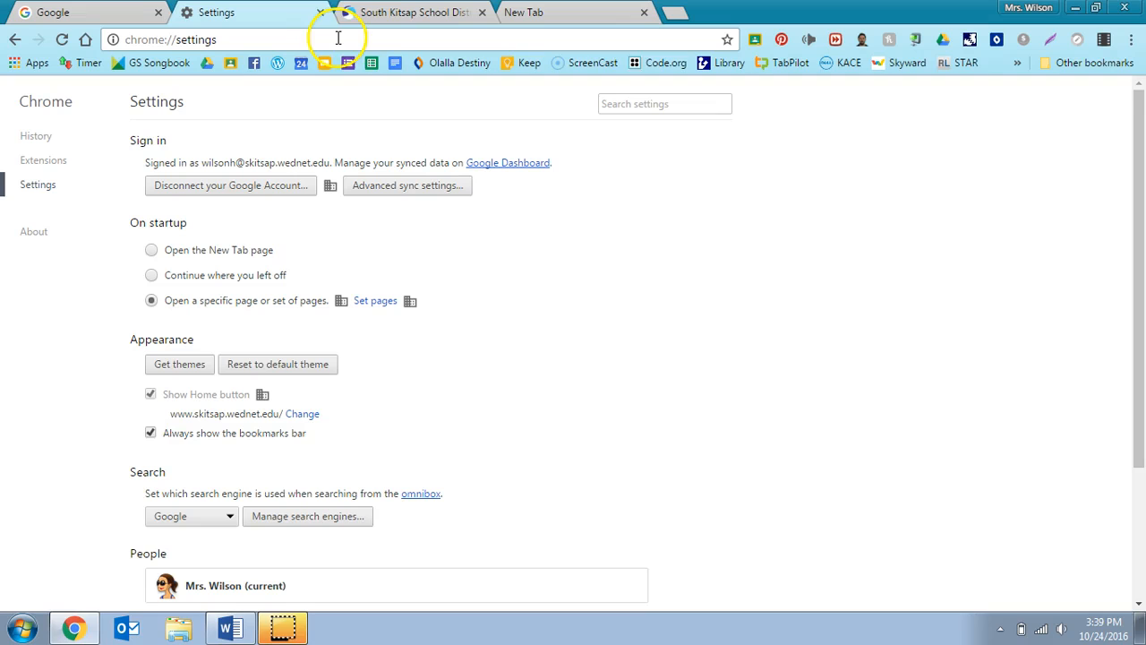
mouse_move(892, 63)
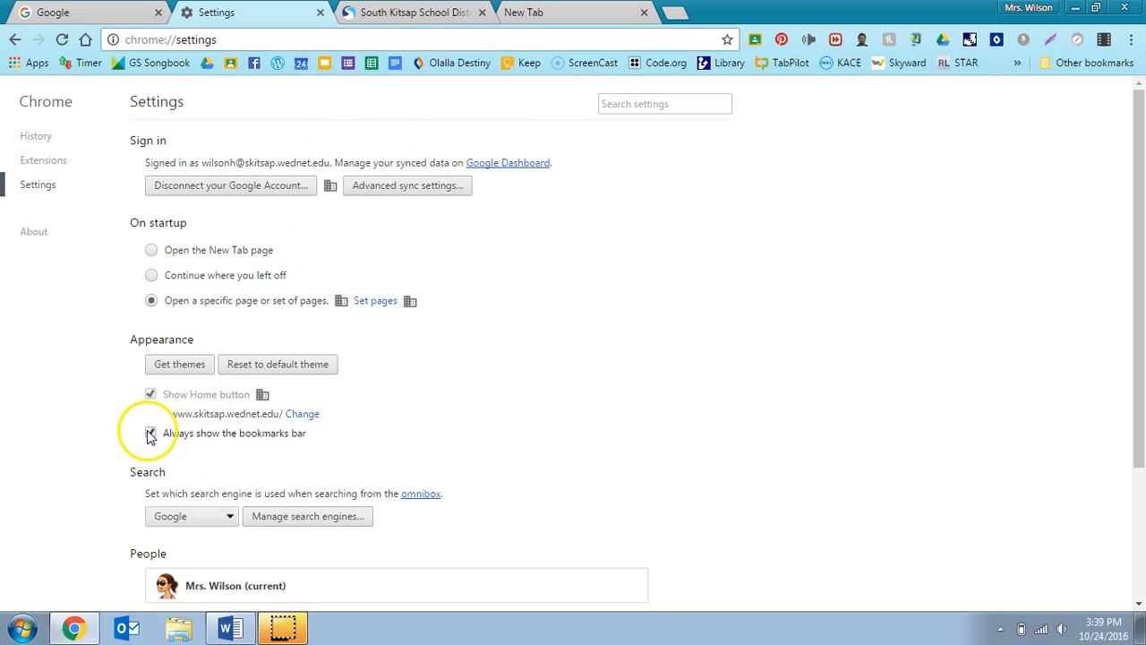
click(150, 432)
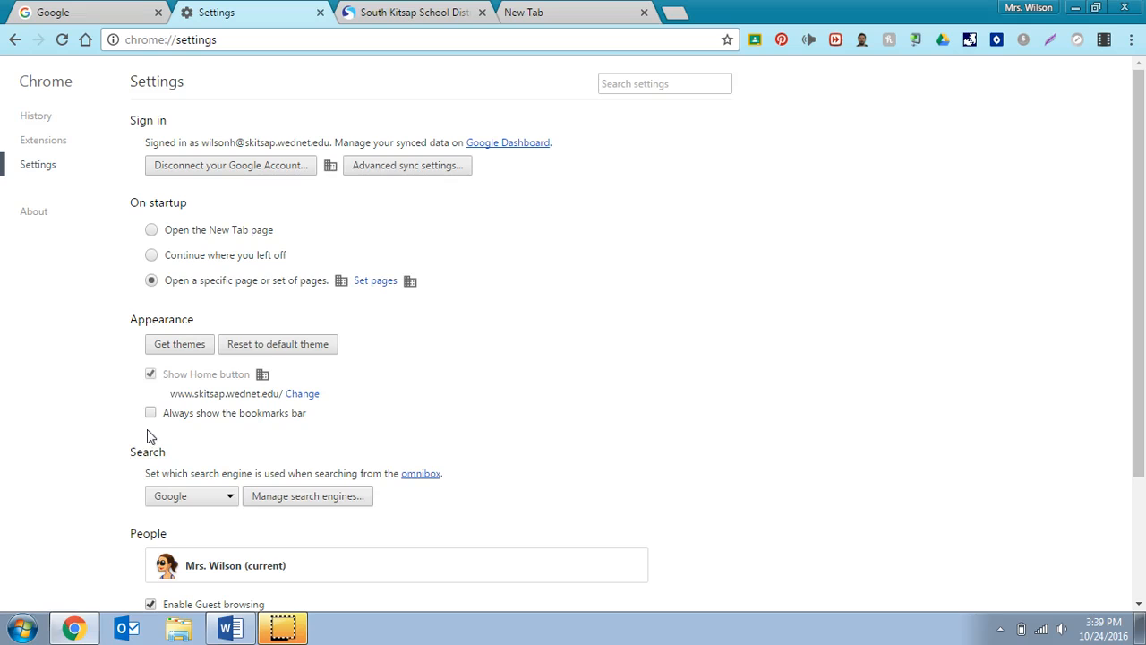
click(151, 412)
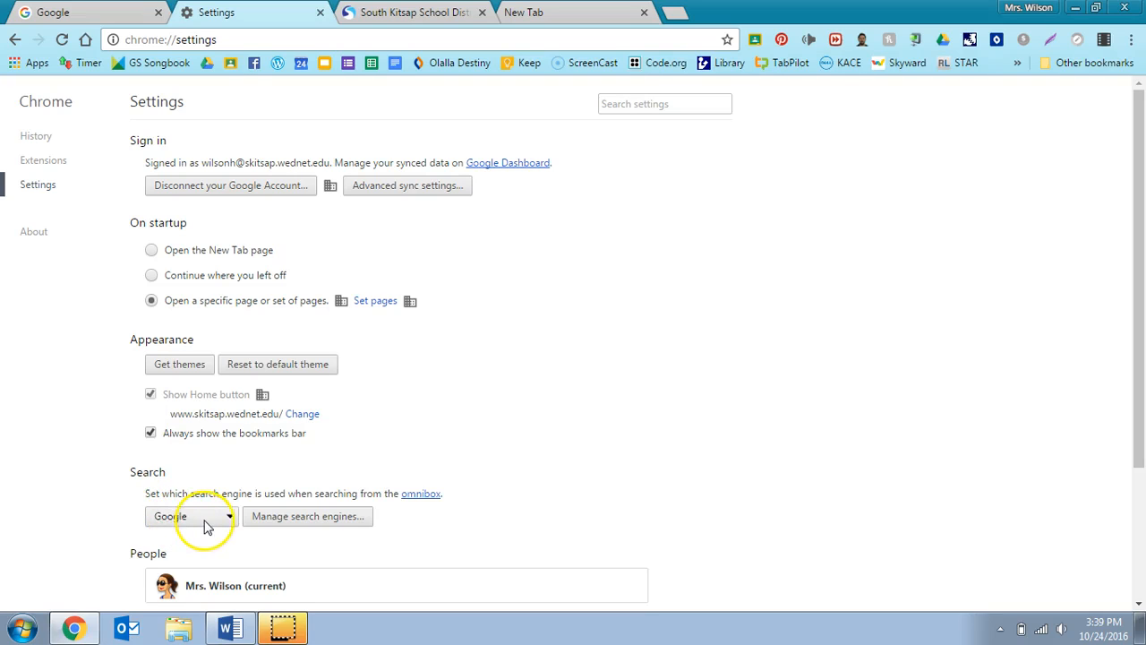
mouse_move(218, 523)
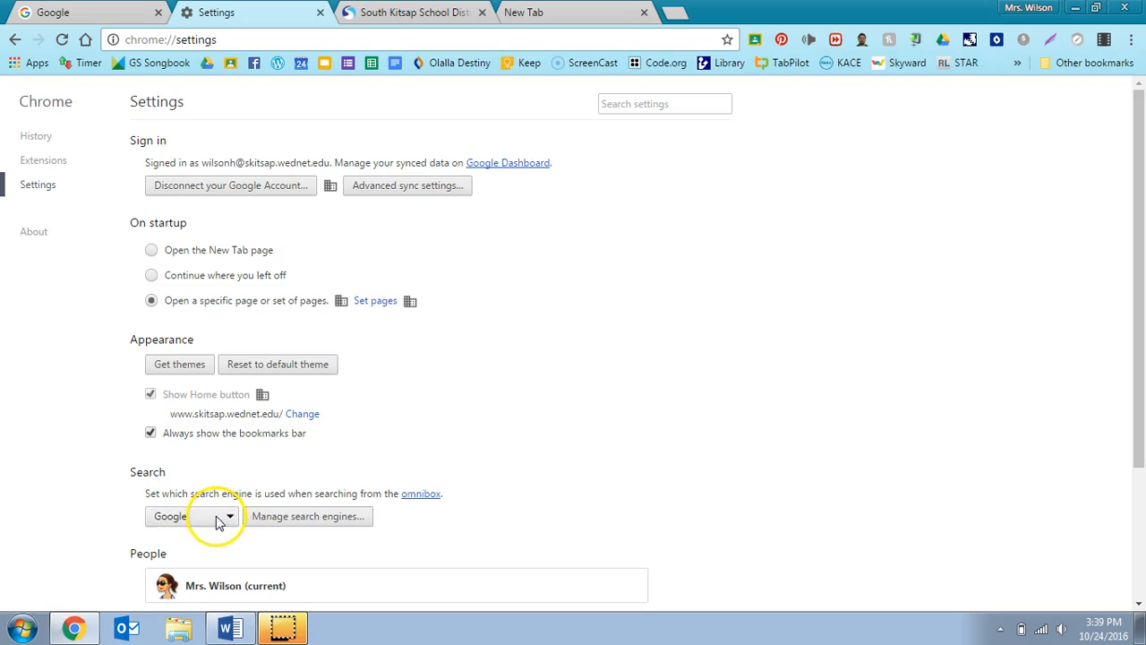
click(229, 516)
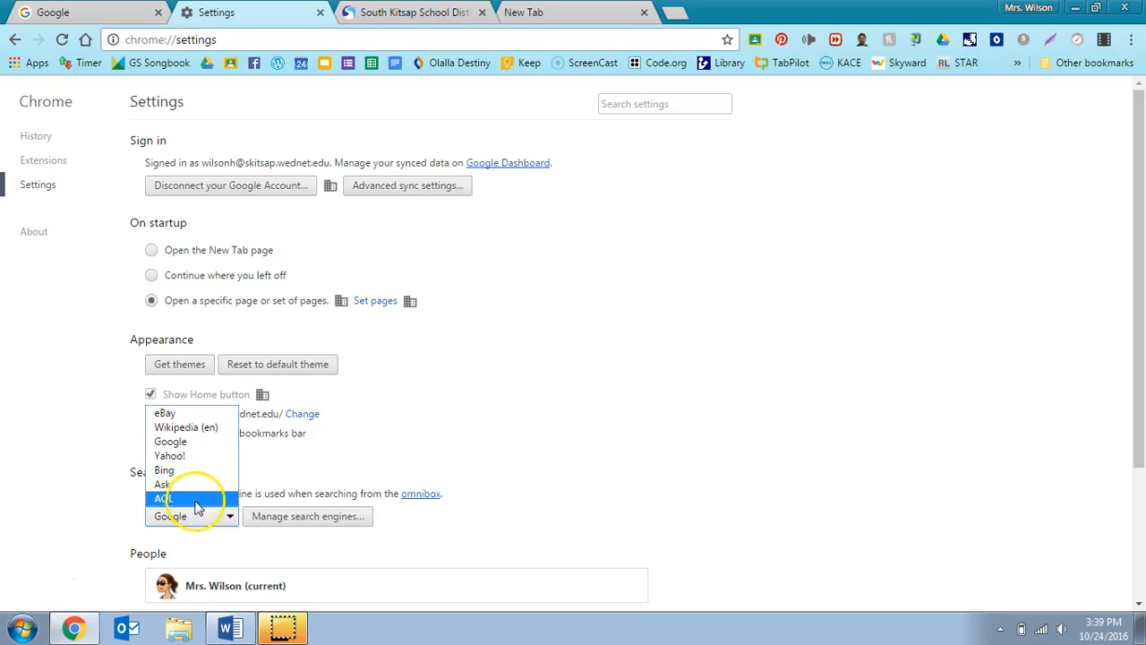
click(171, 516)
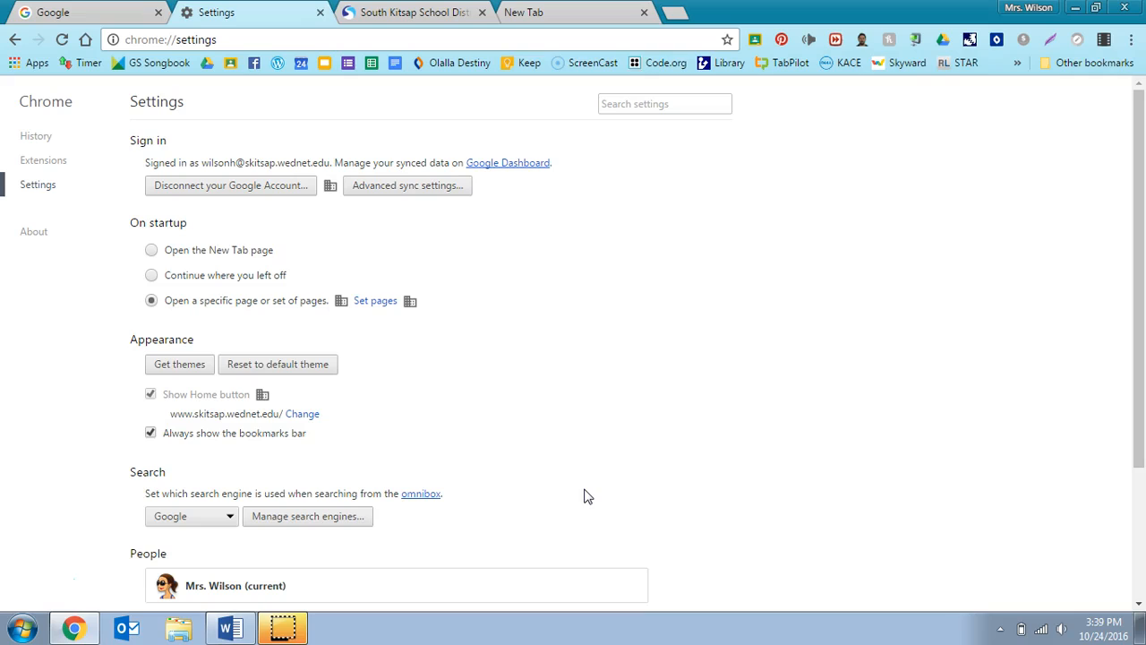
mouse_move(231, 547)
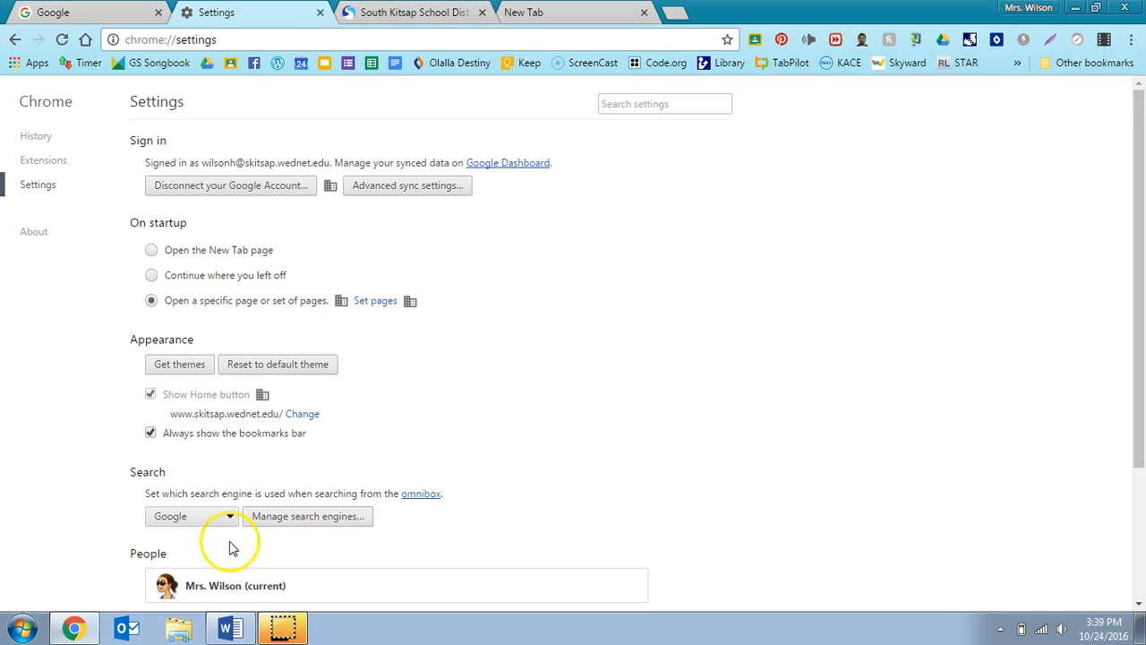